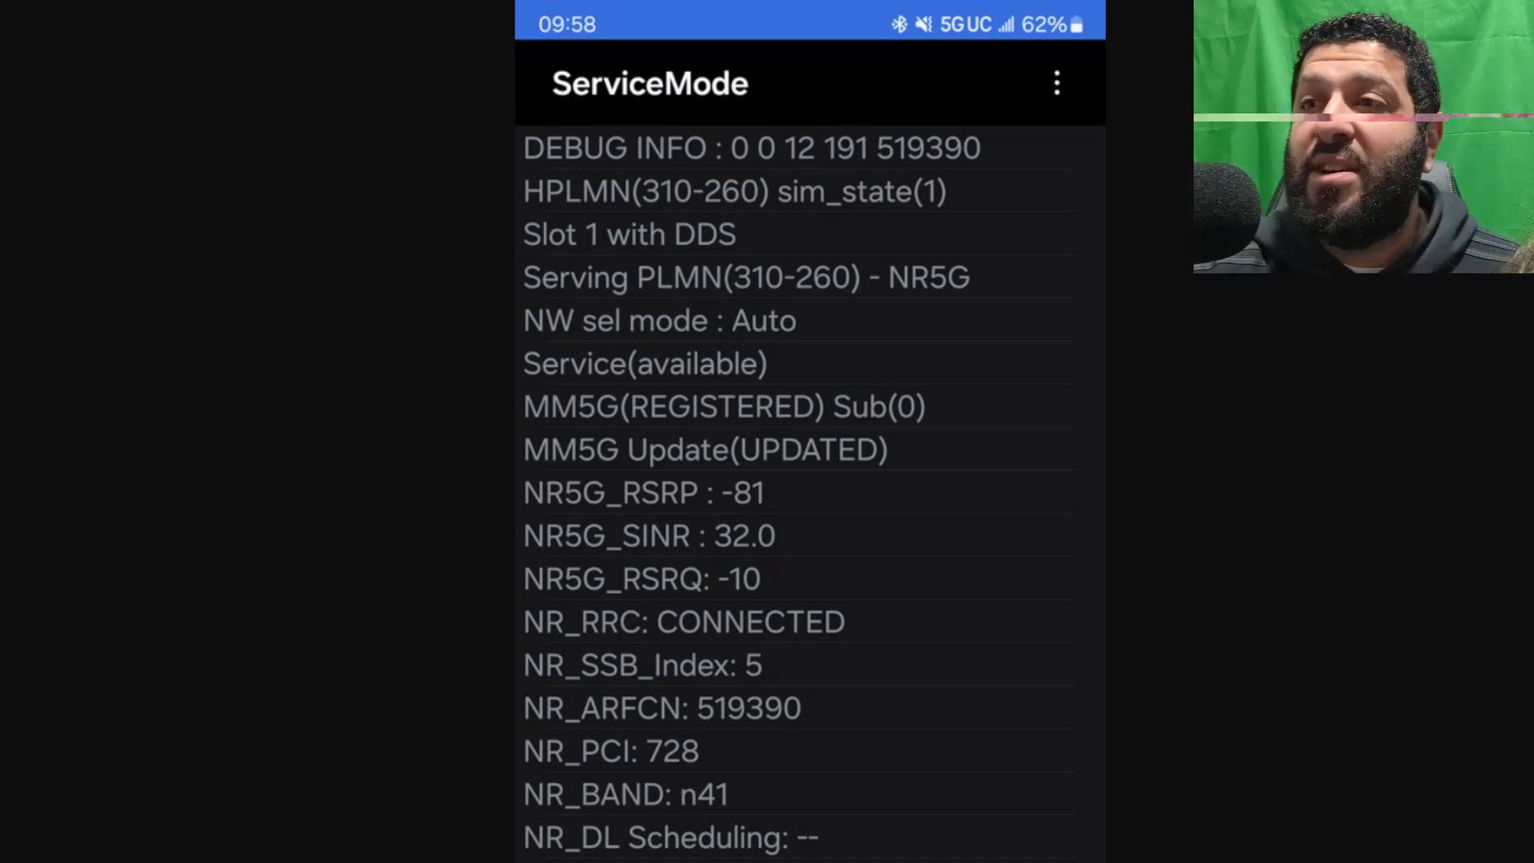
pyautogui.scroll(-3)
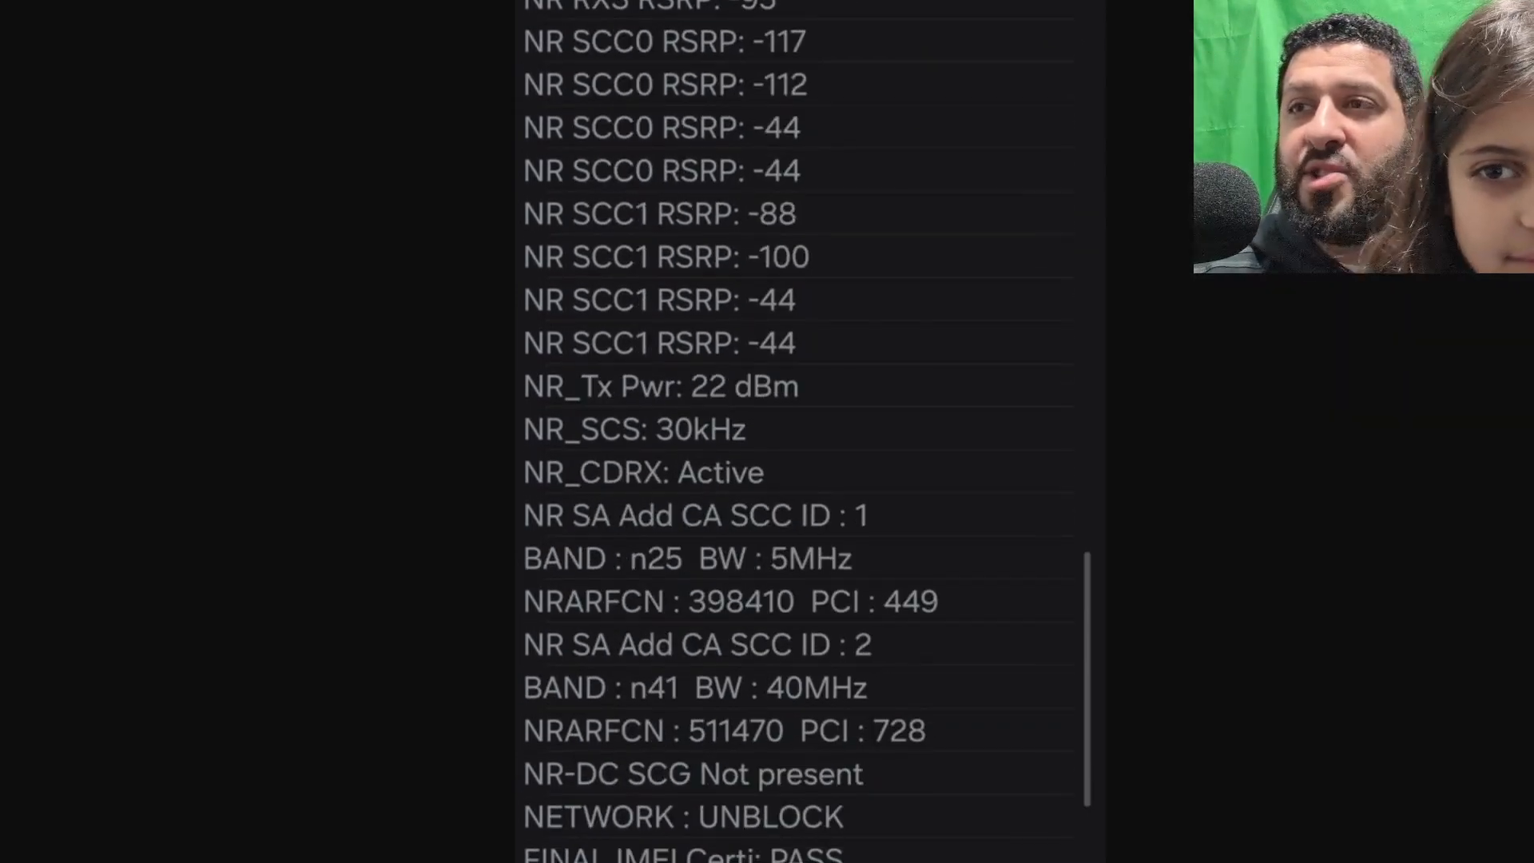
pyautogui.scroll(-3)
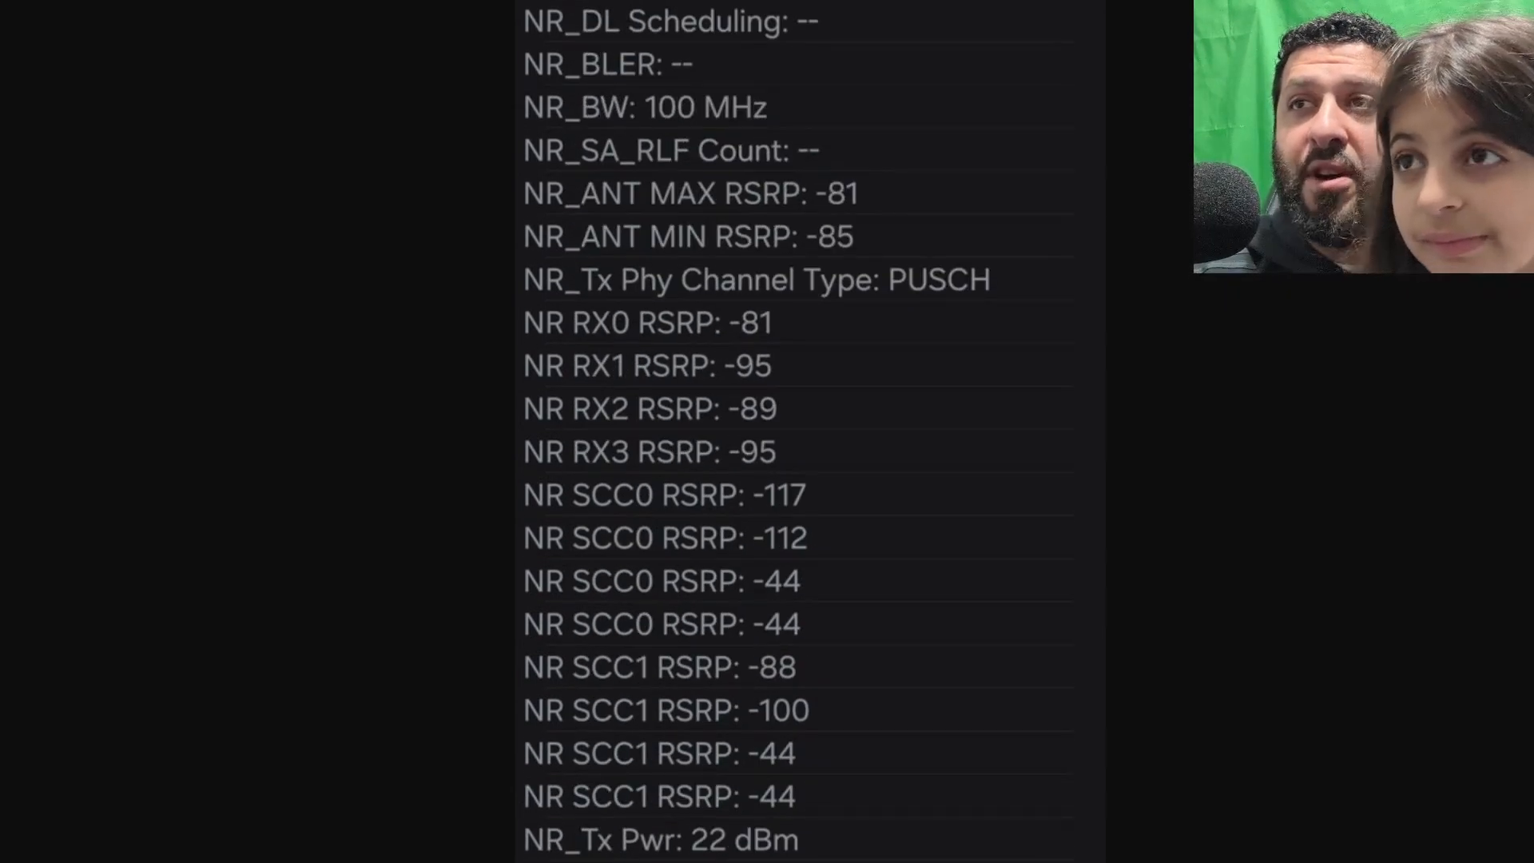
pyautogui.scroll(-3)
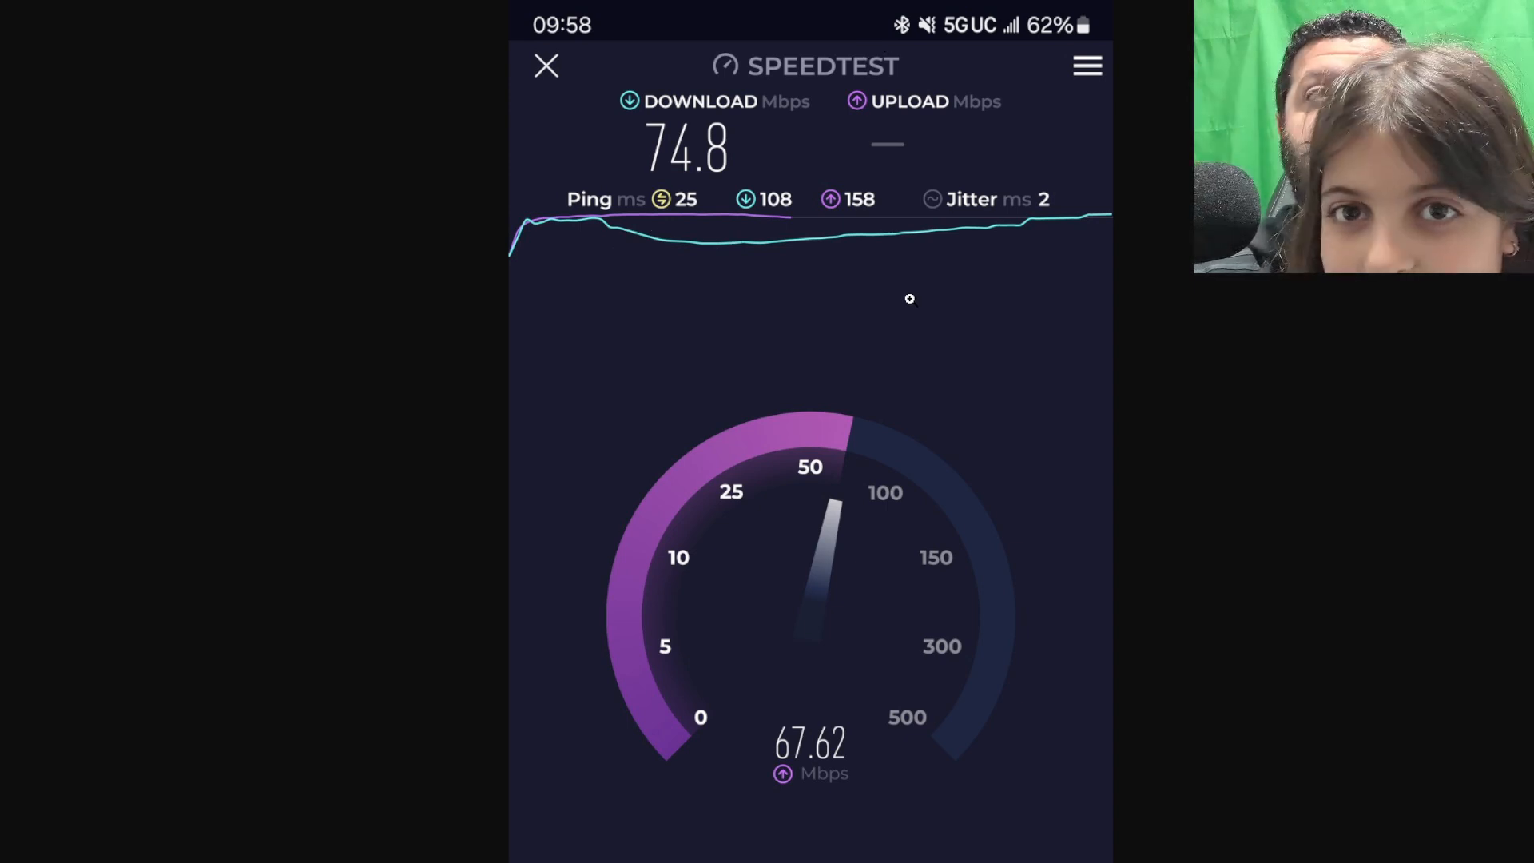
pyautogui.moveTo(983, 282)
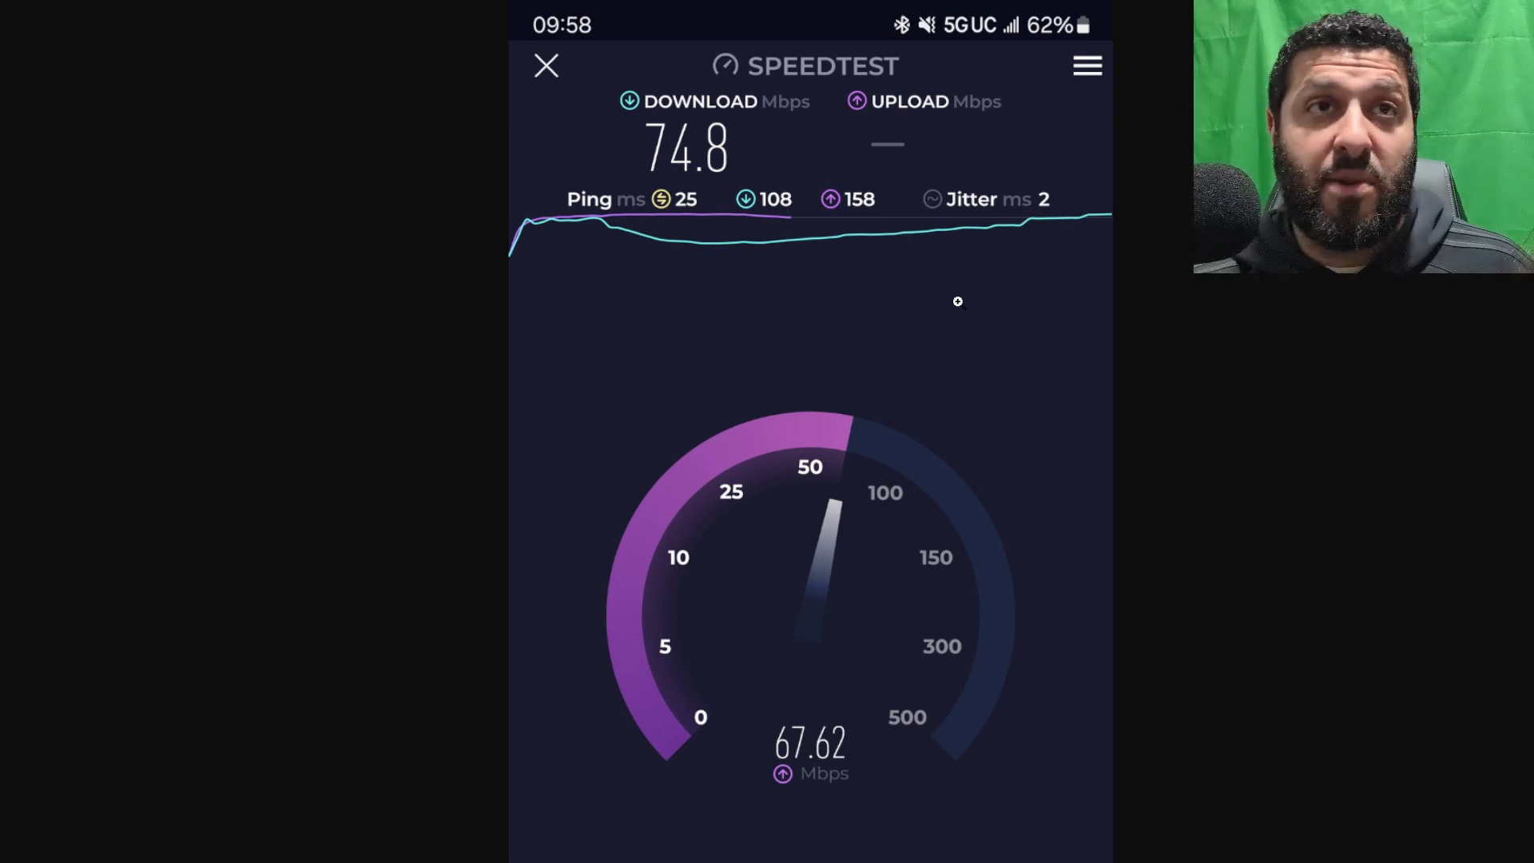
pyautogui.moveTo(1016, 342)
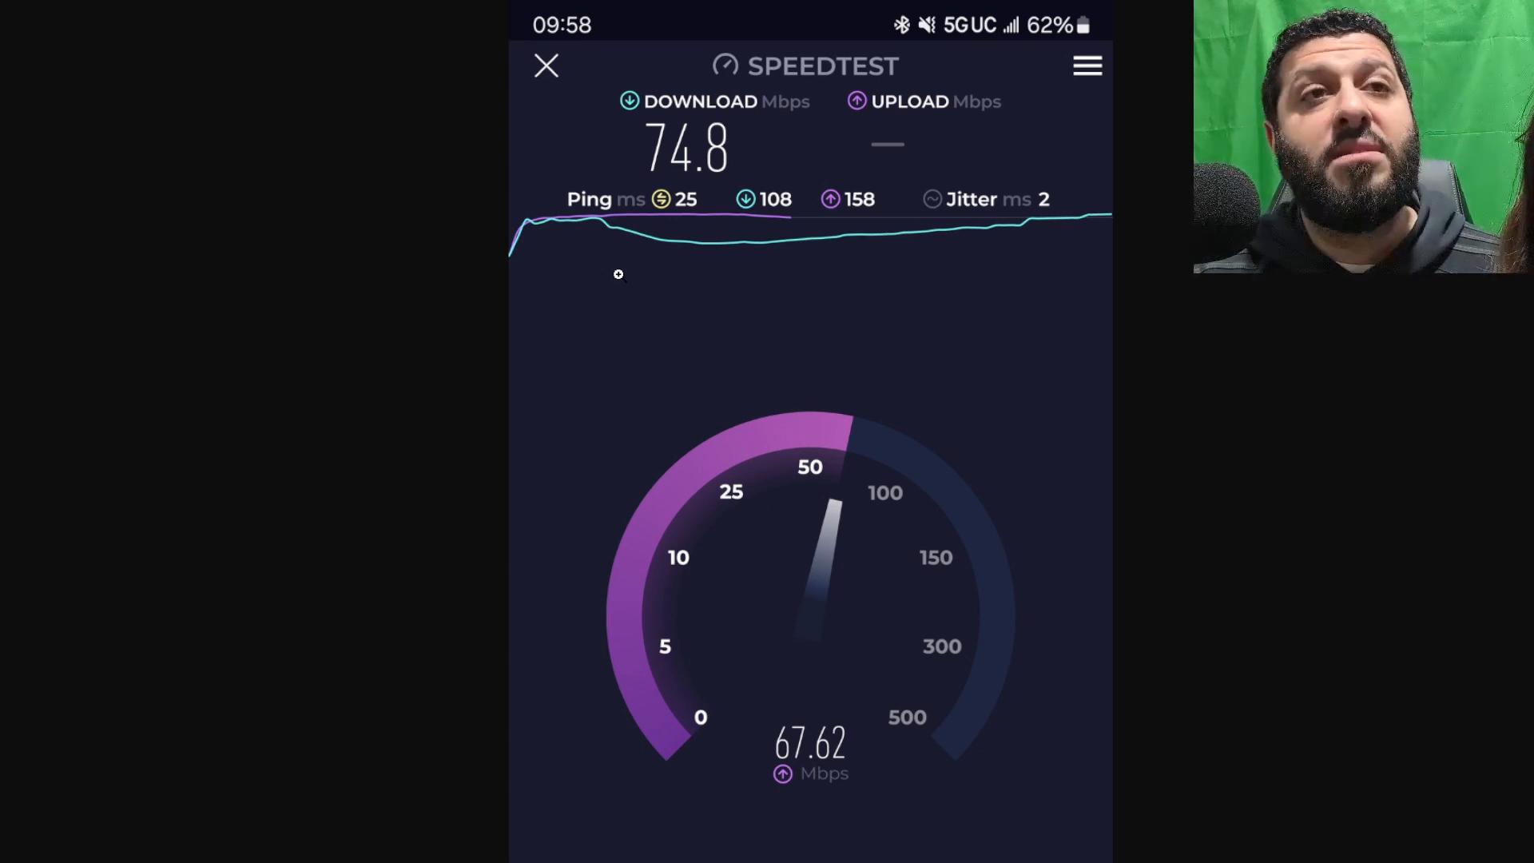
pyautogui.moveTo(611, 276)
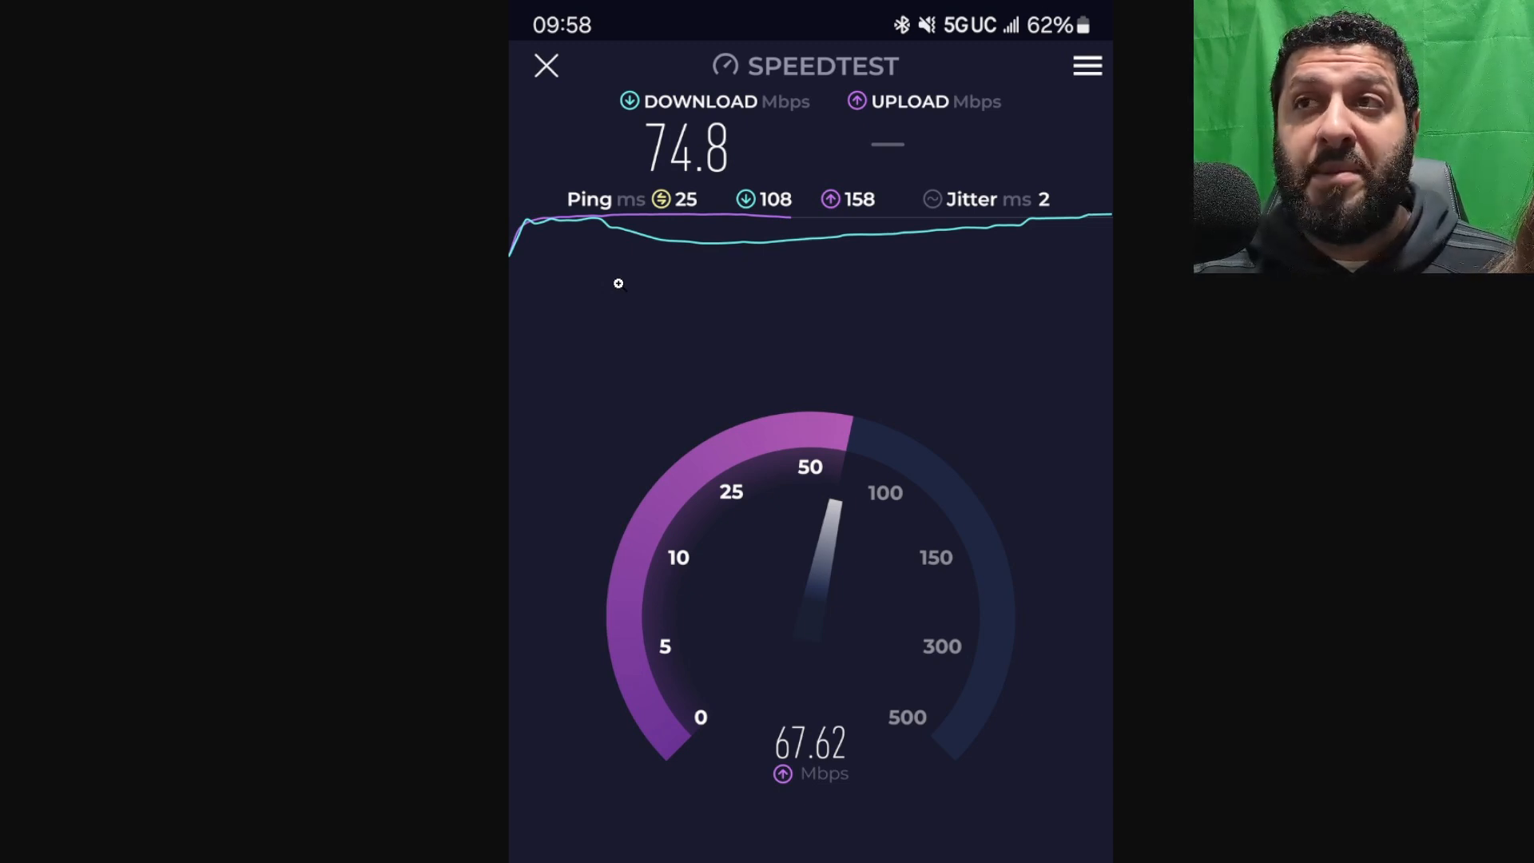
pyautogui.moveTo(531, 369)
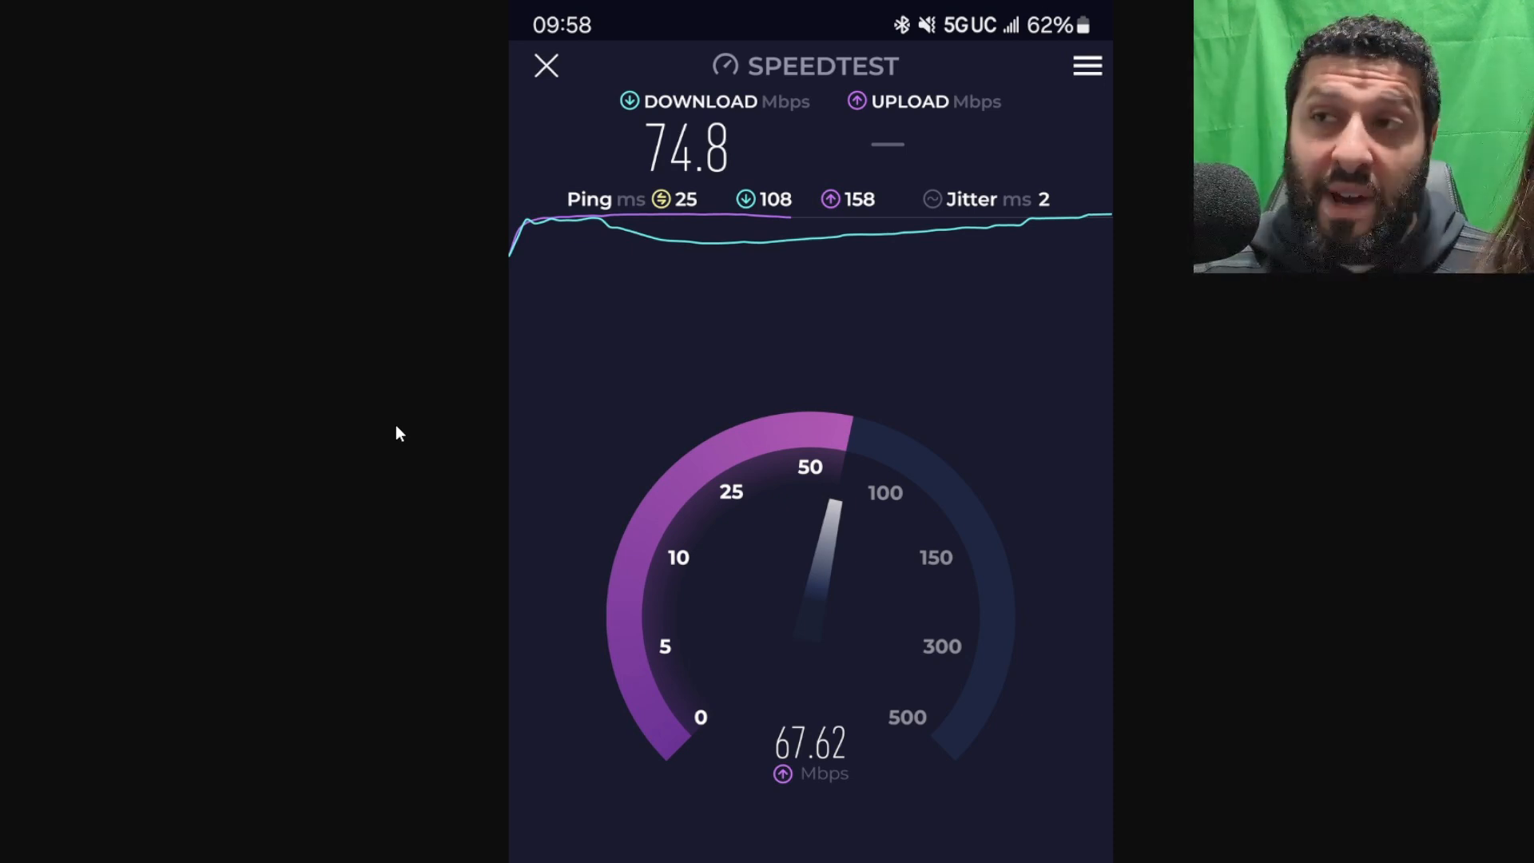
pyautogui.moveTo(392, 441)
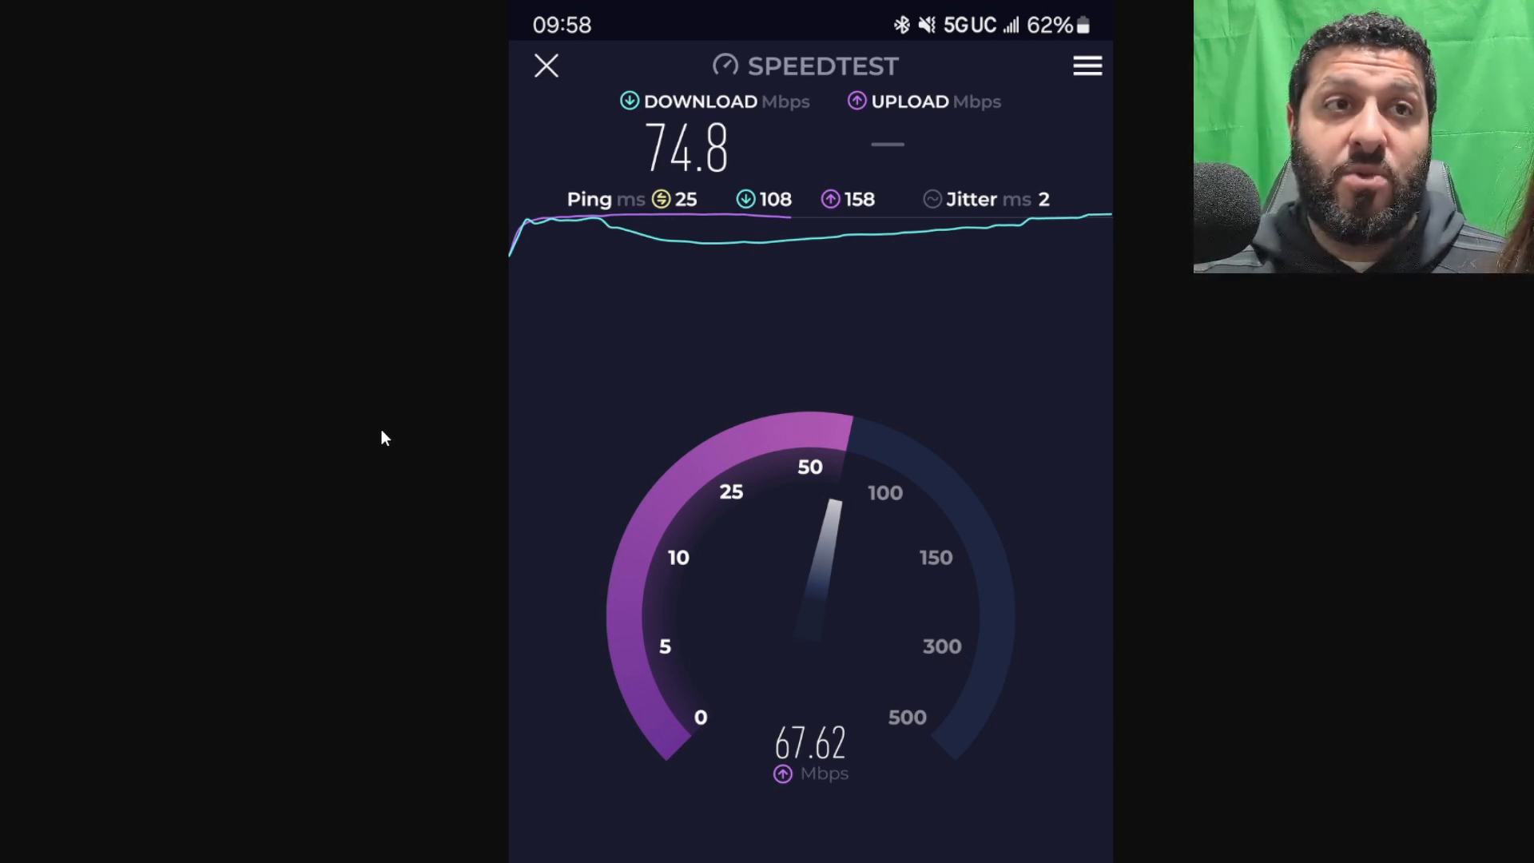
pyautogui.moveTo(326, 494)
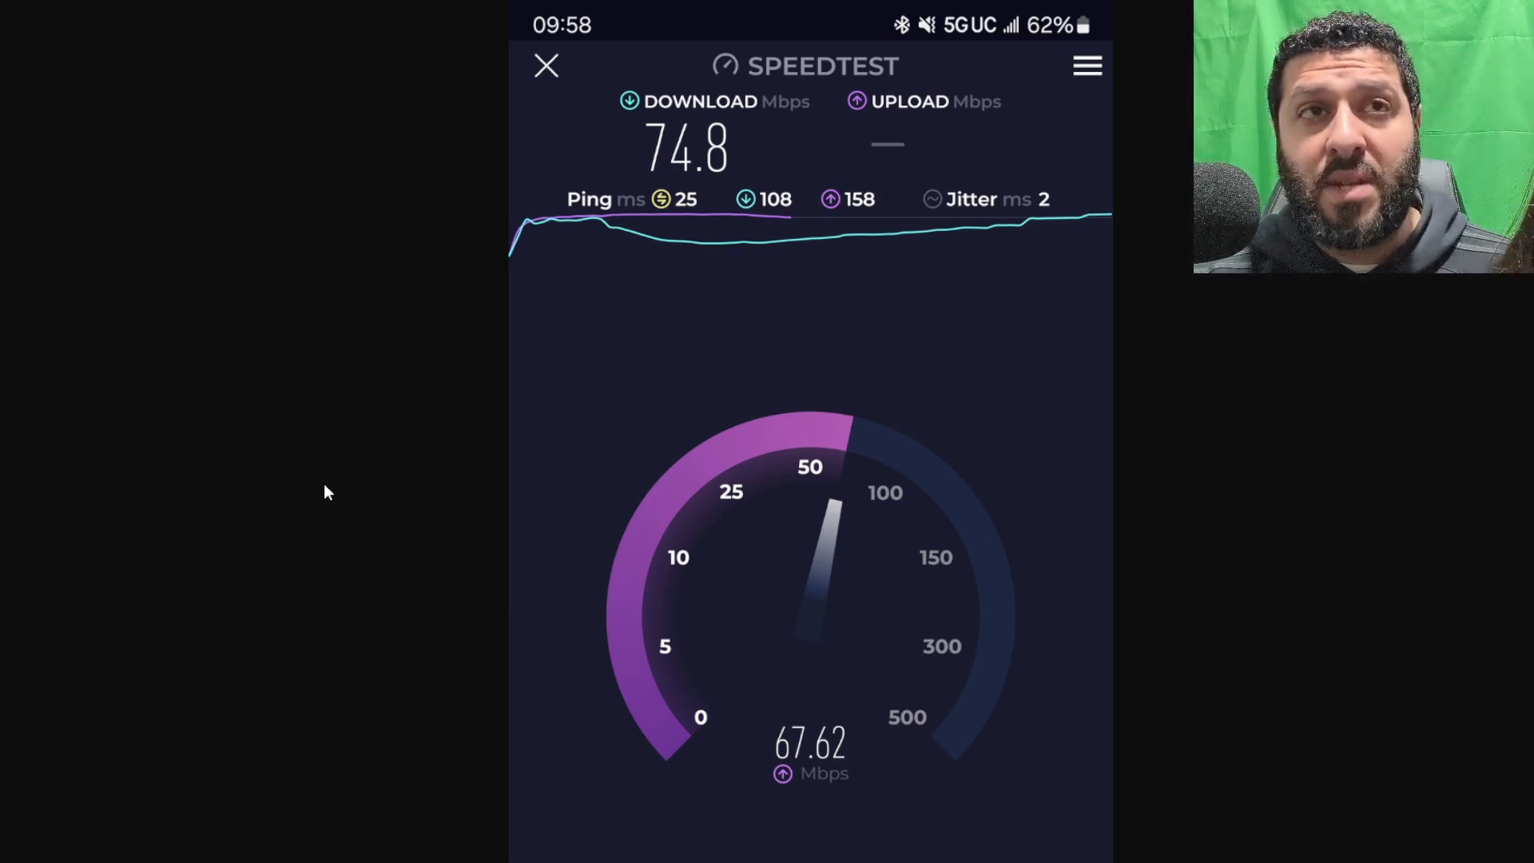
pyautogui.moveTo(317, 507)
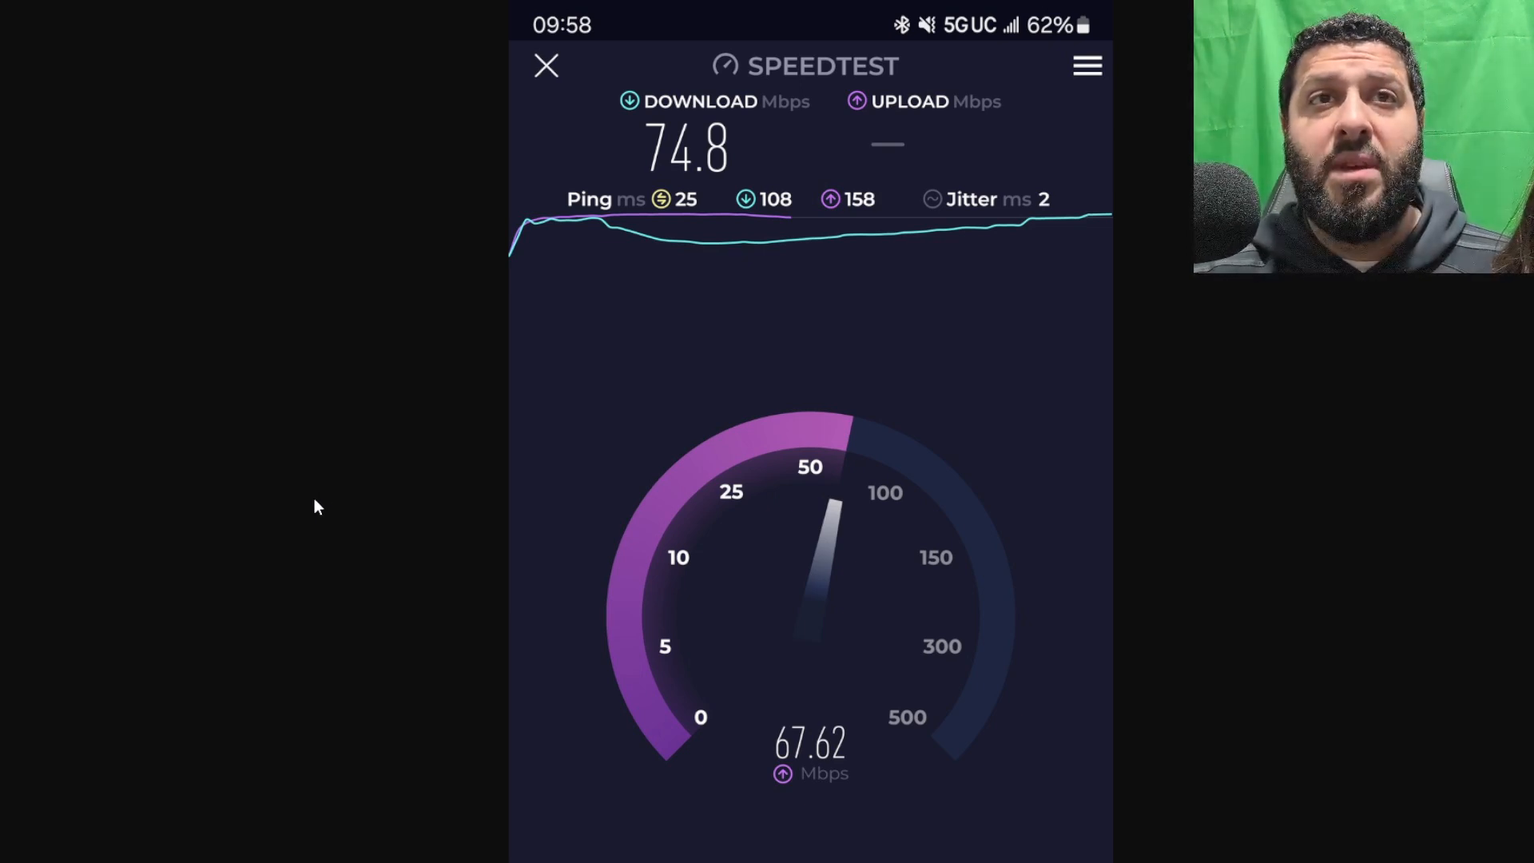
pyautogui.moveTo(332, 499)
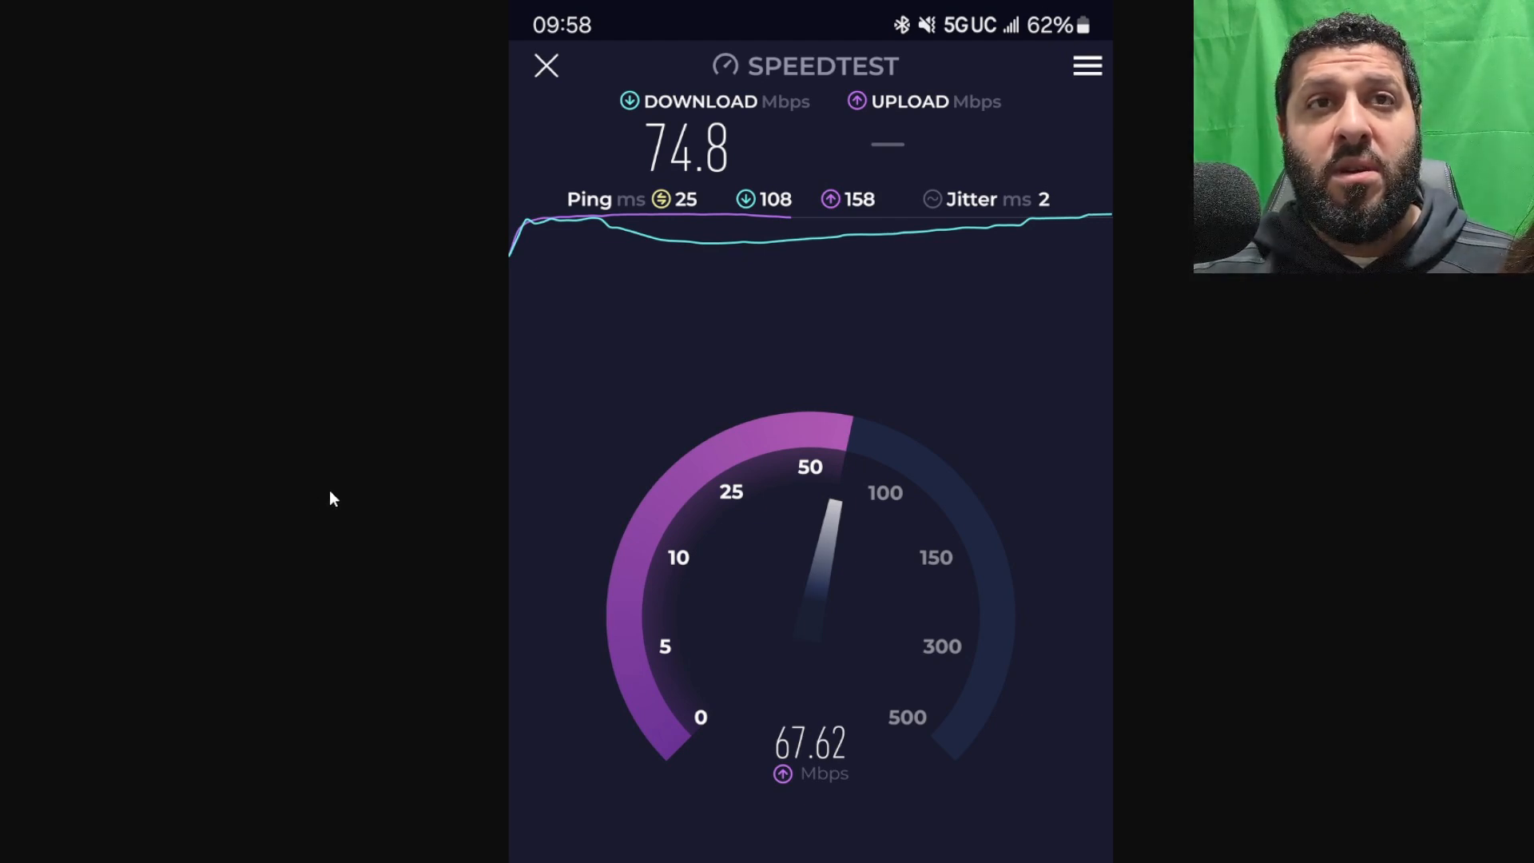